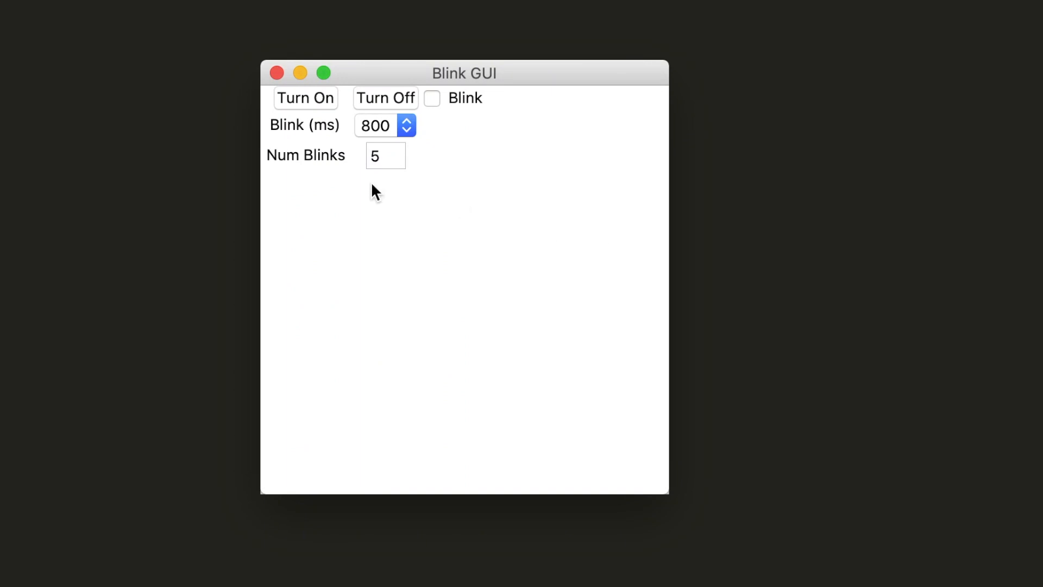
pyautogui.moveTo(354, 263)
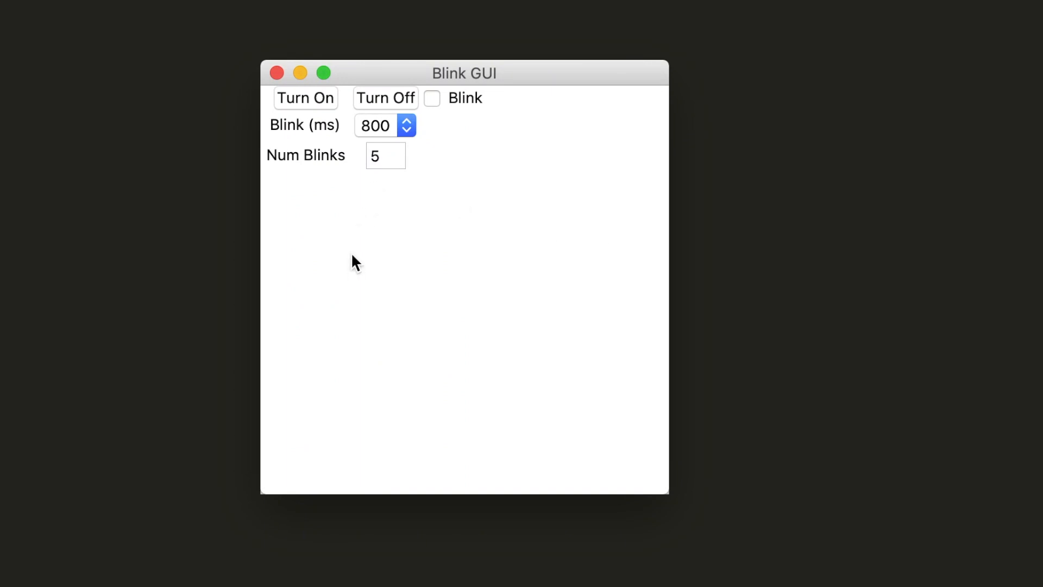
pyautogui.moveTo(257, 179)
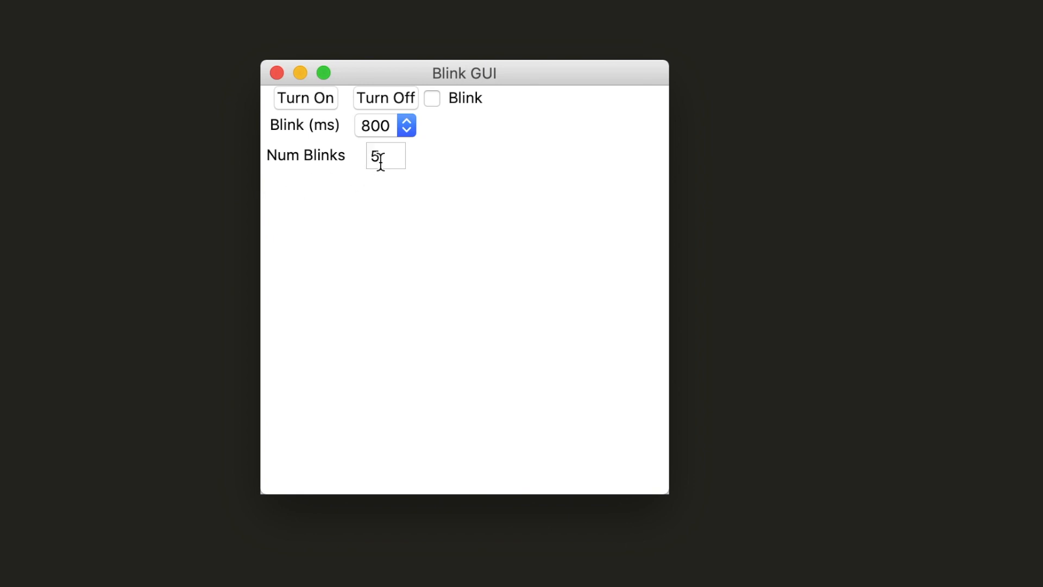
# - Enter 5a as Num Blinks, trigger the 'Please enter a valid integer' error and dismiss it
pyautogui.write('a')
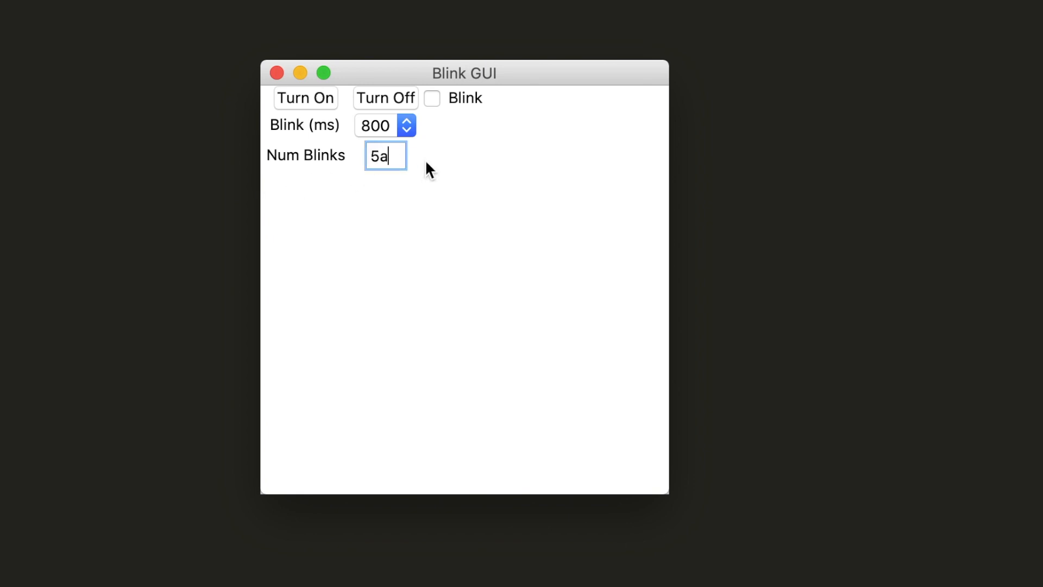
pyautogui.moveTo(490, 214)
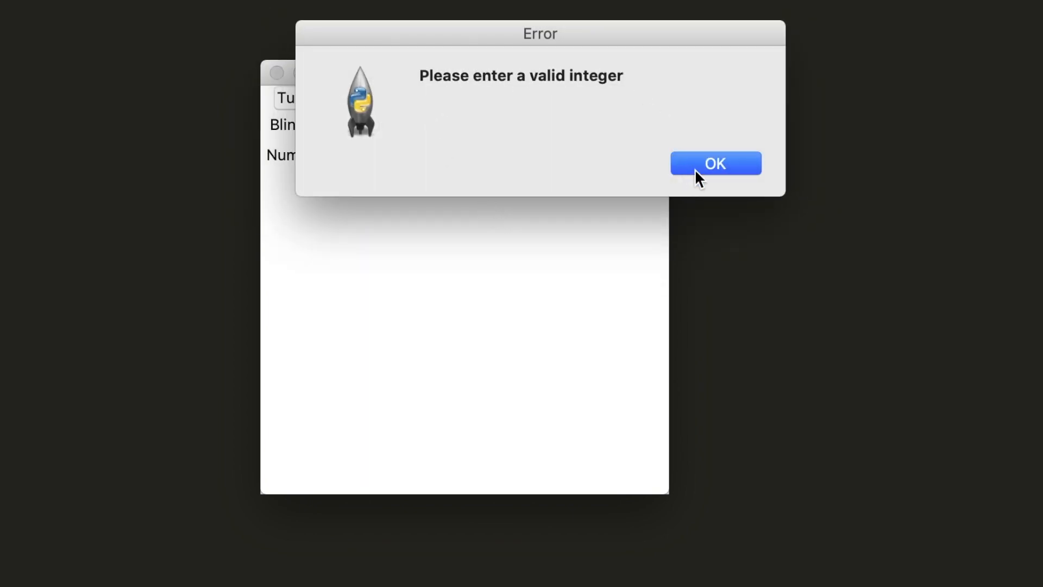
pyautogui.click(714, 163)
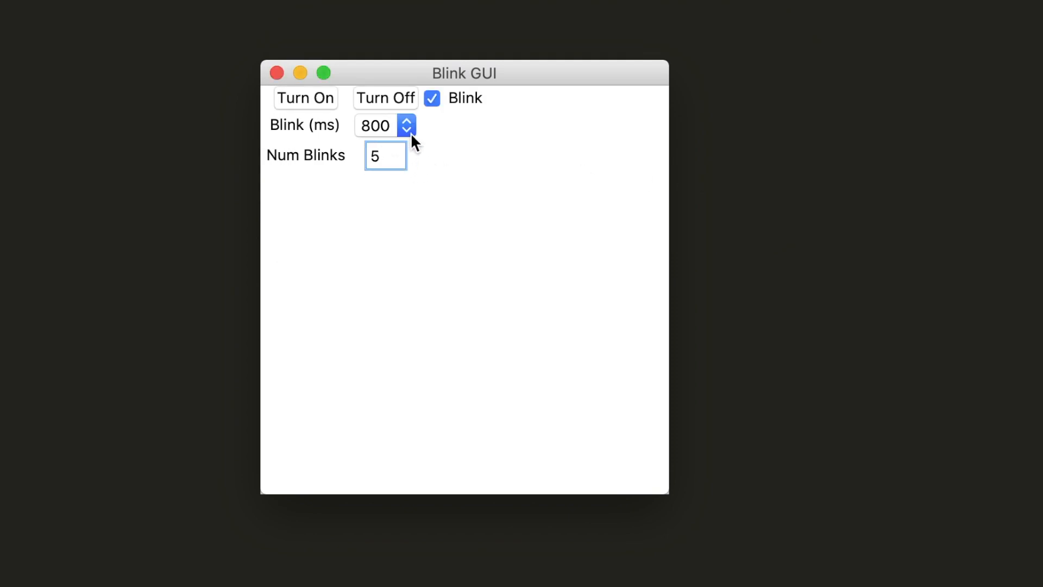
# - Set the blink interval to 200 ms from the Blink (ms) list
pyautogui.click(407, 126)
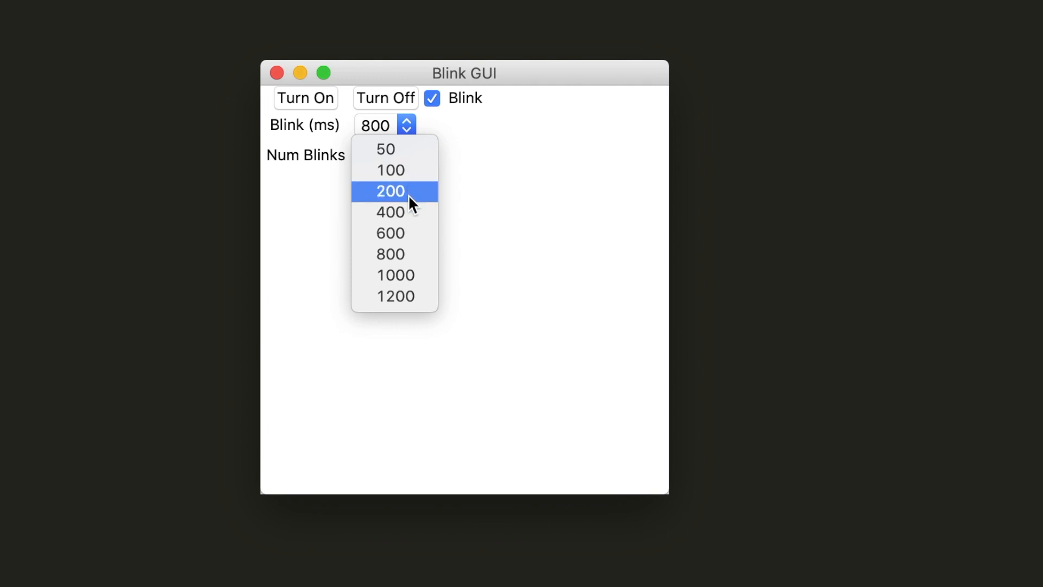
pyautogui.click(393, 190)
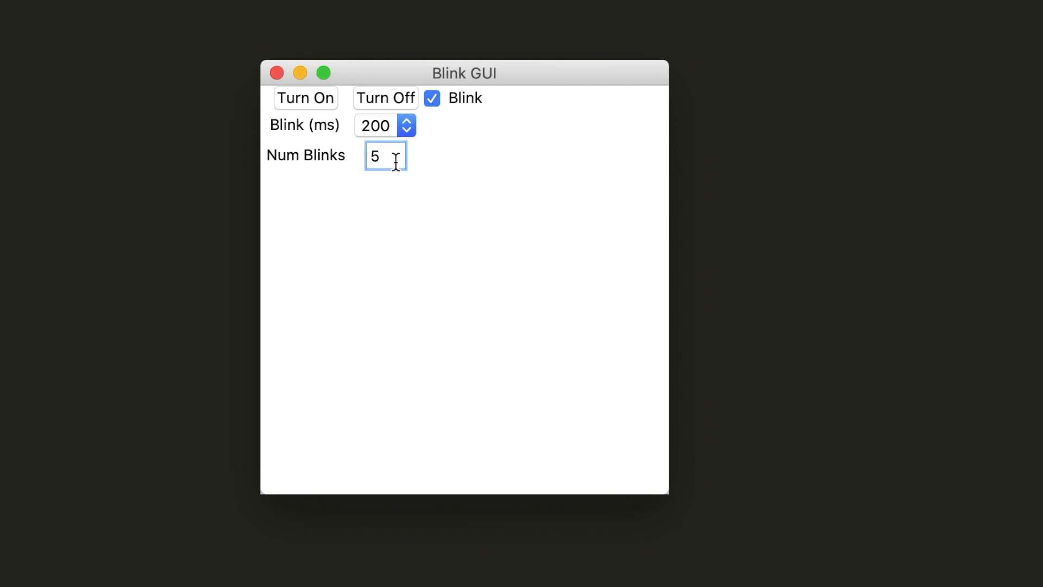
# - Try Num Blinks 5.6 with Turn On, get the valid-integer error and dismiss it
pyautogui.write('.6')
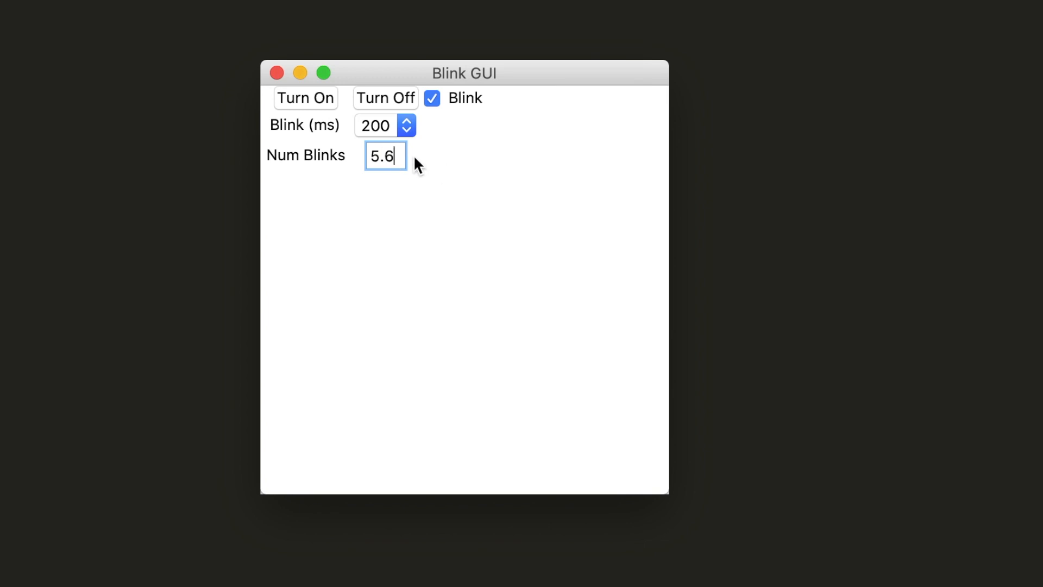
pyautogui.moveTo(328, 112)
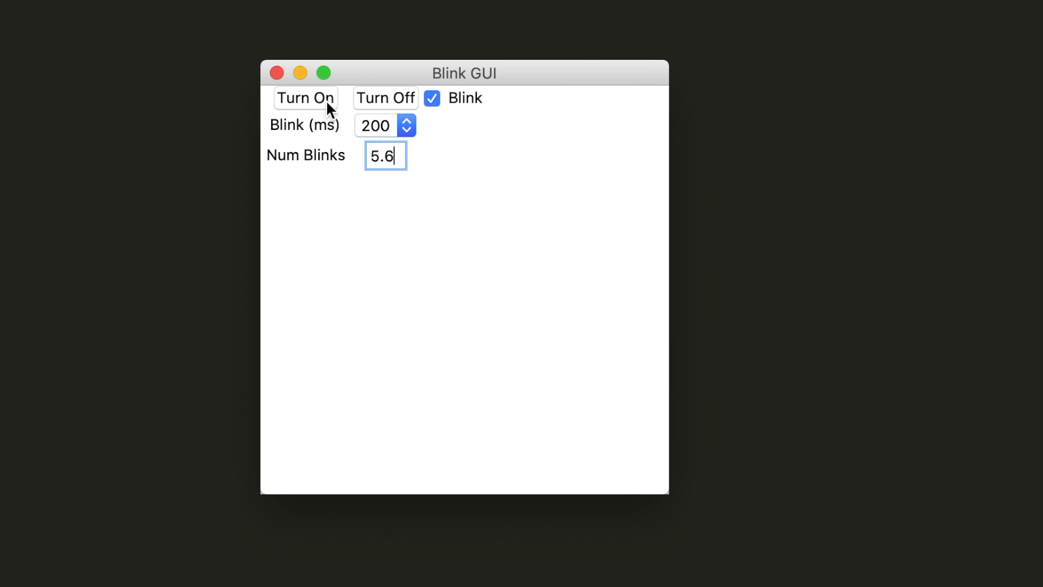
pyautogui.click(306, 97)
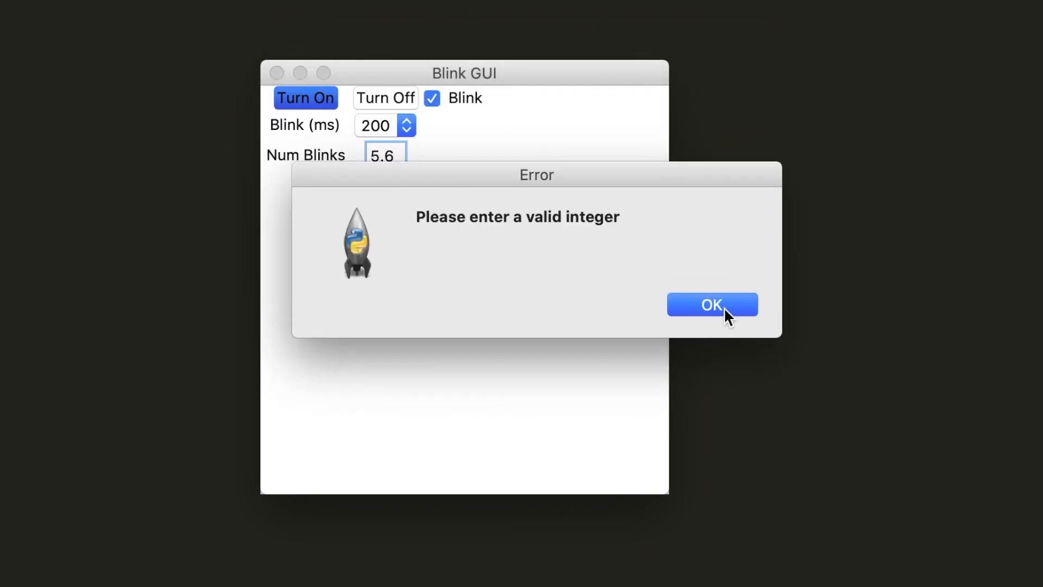
pyautogui.click(711, 304)
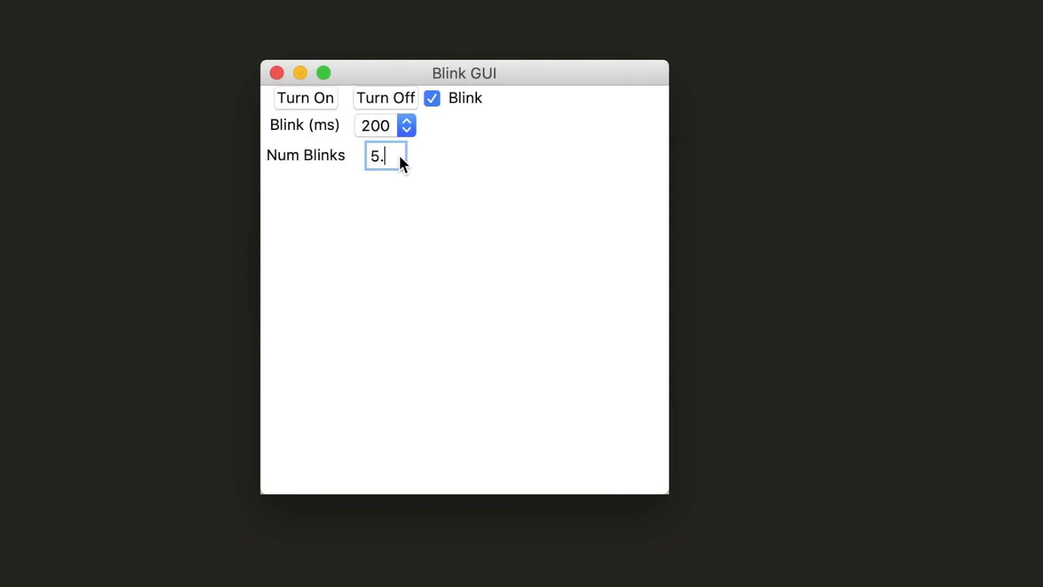
# - Enter asd as Num Blinks, trigger the valid-integer error with Turn On and dismiss it
pyautogui.write('asd')
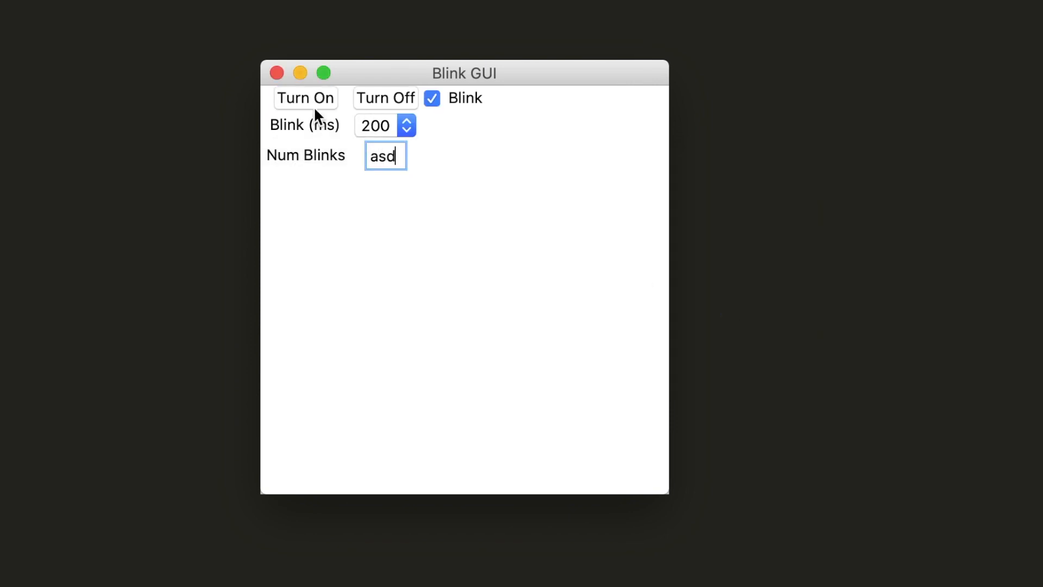
pyautogui.click(305, 97)
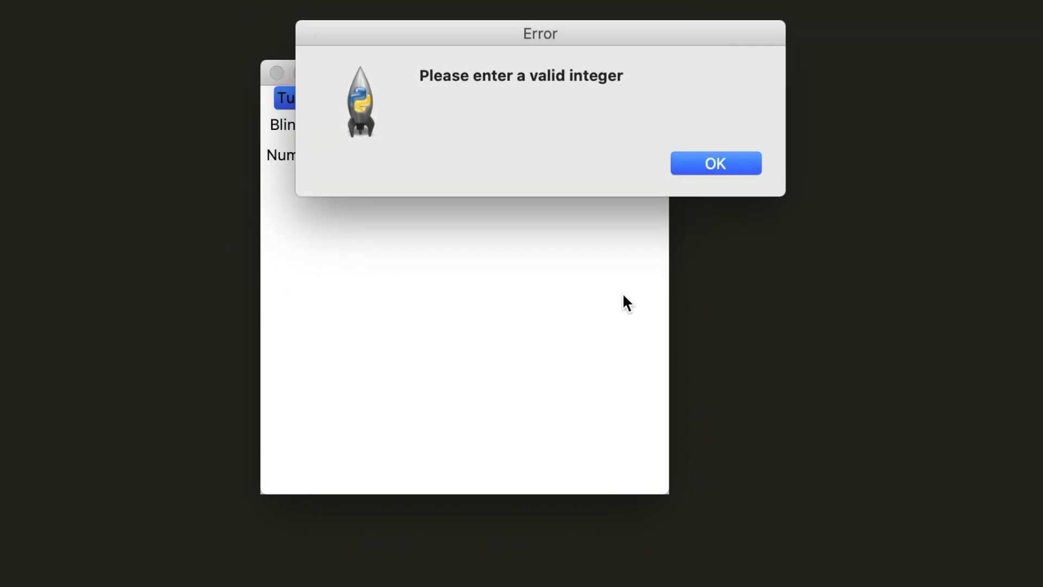
pyautogui.click(714, 163)
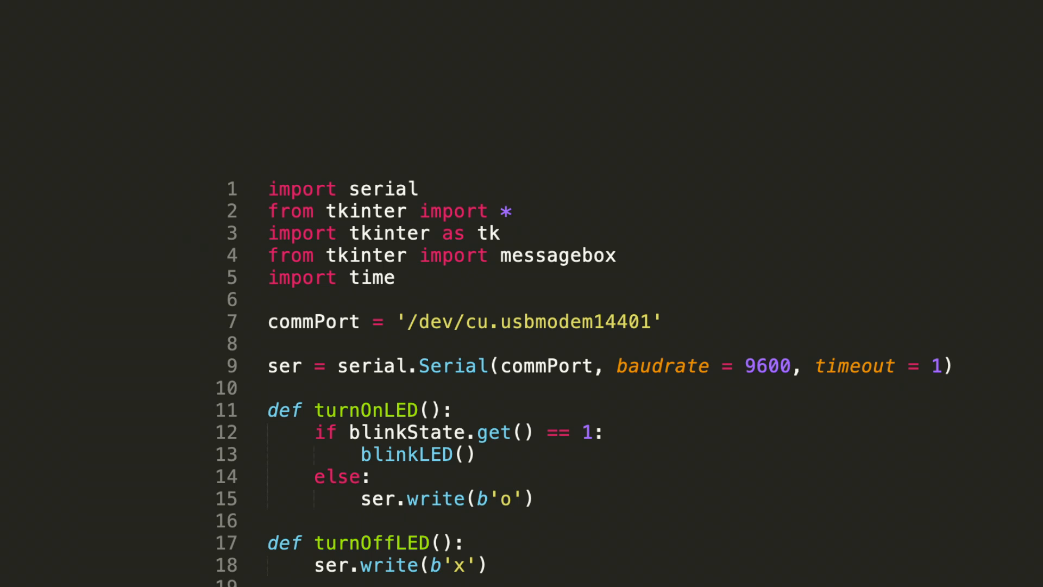
pyautogui.scroll(-3)
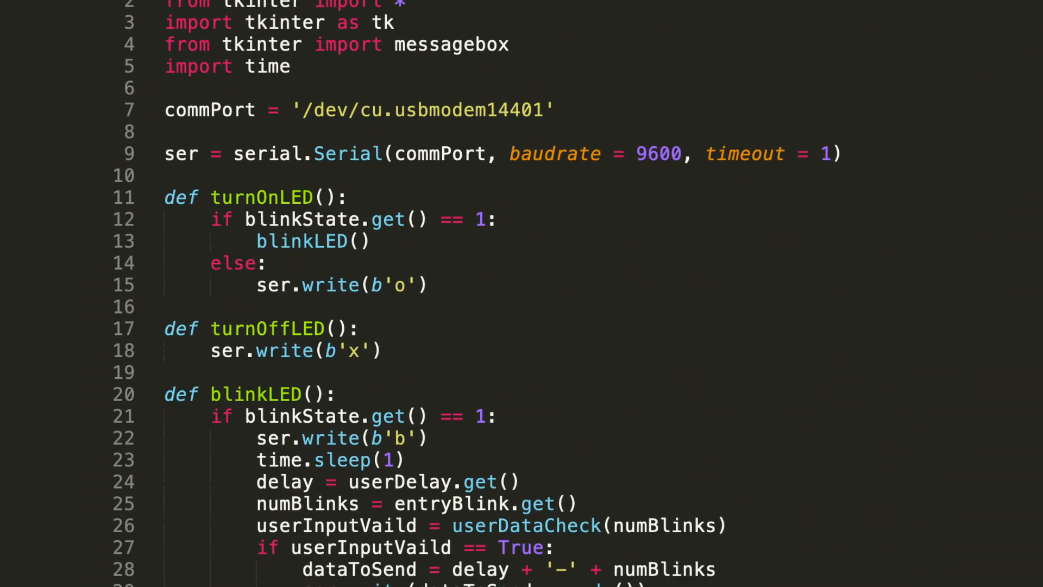
pyautogui.scroll(-3)
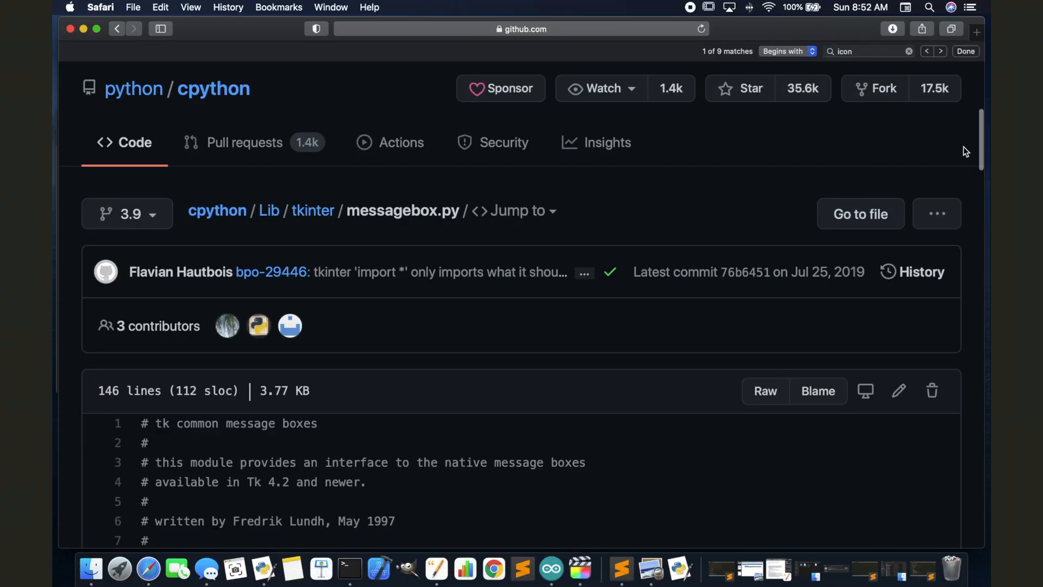
pyautogui.scroll(-3)
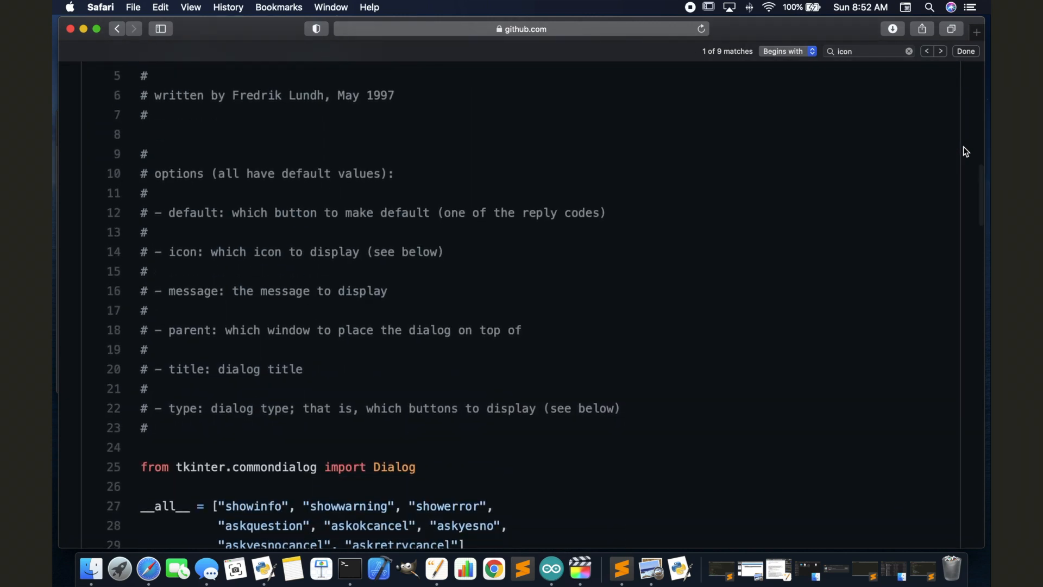
pyautogui.moveTo(684, 250)
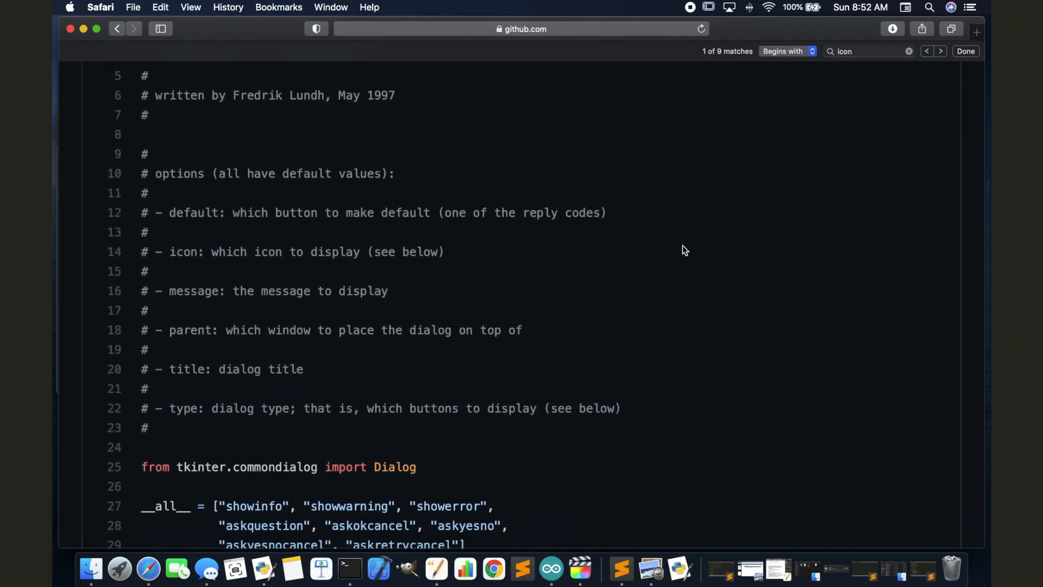
pyautogui.moveTo(95, 256)
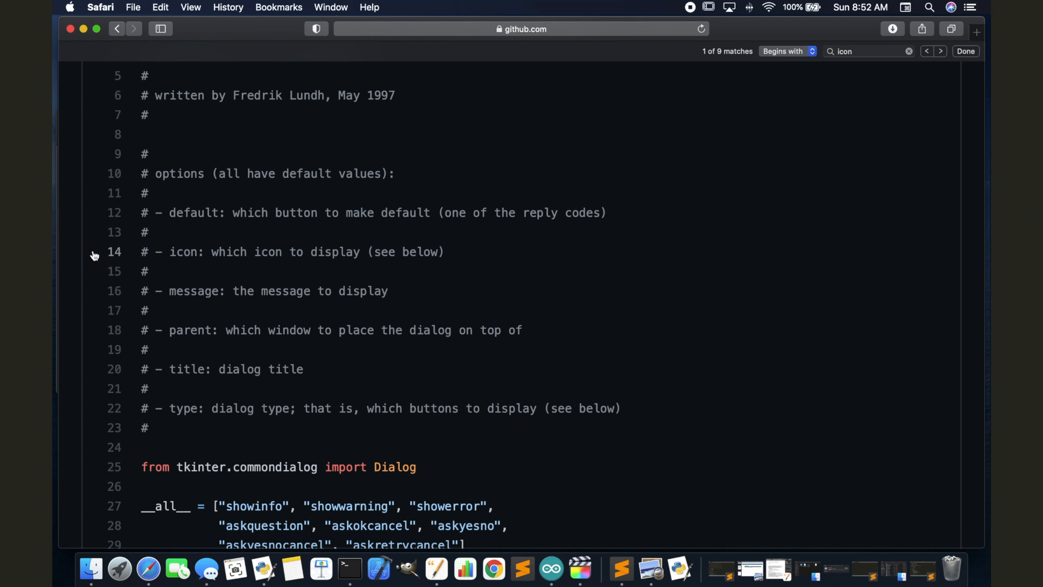
pyautogui.scroll(-3)
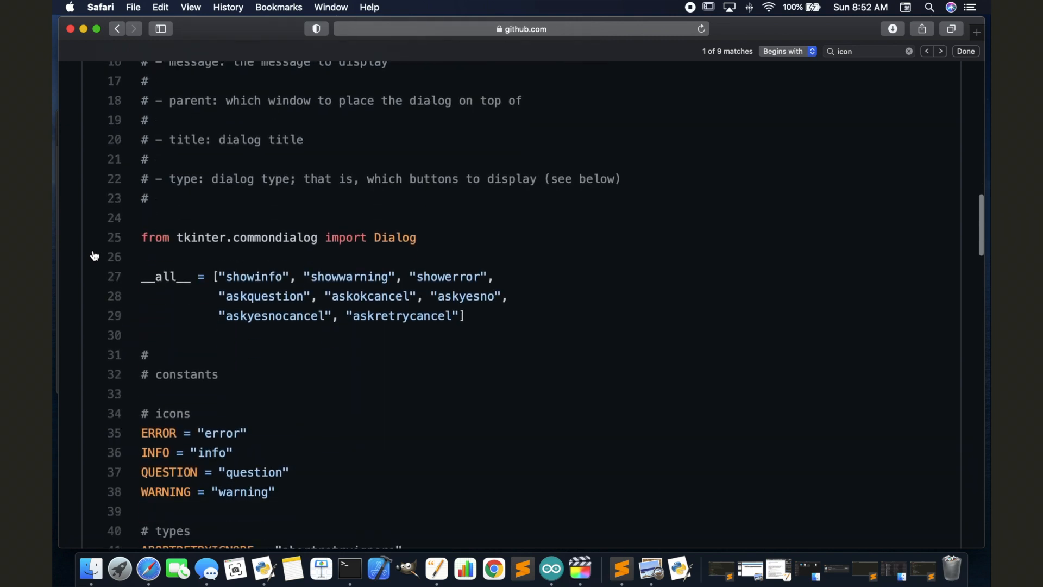
pyautogui.scroll(-3)
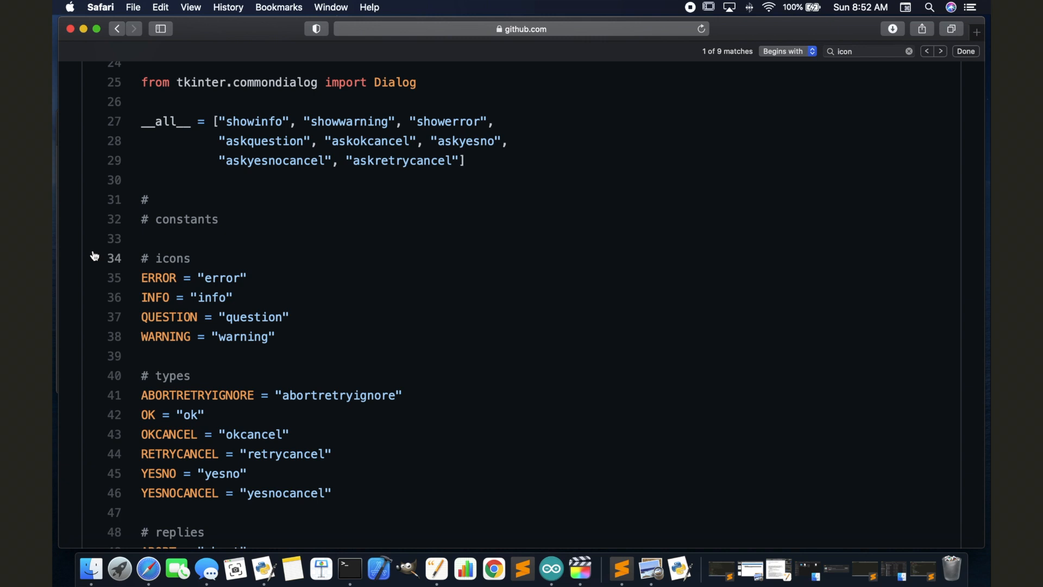
pyautogui.moveTo(275, 286)
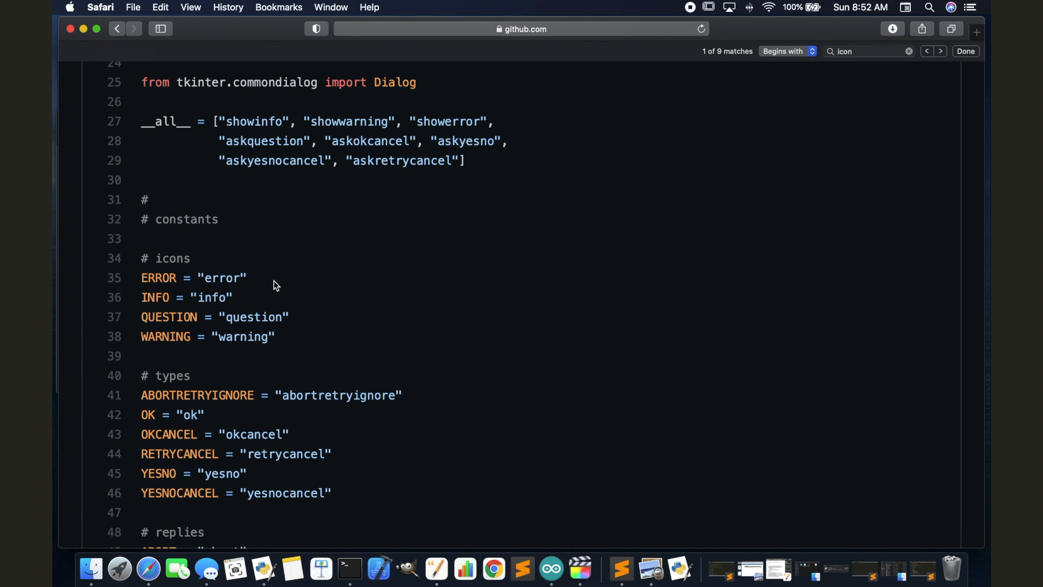
pyautogui.scroll(-3)
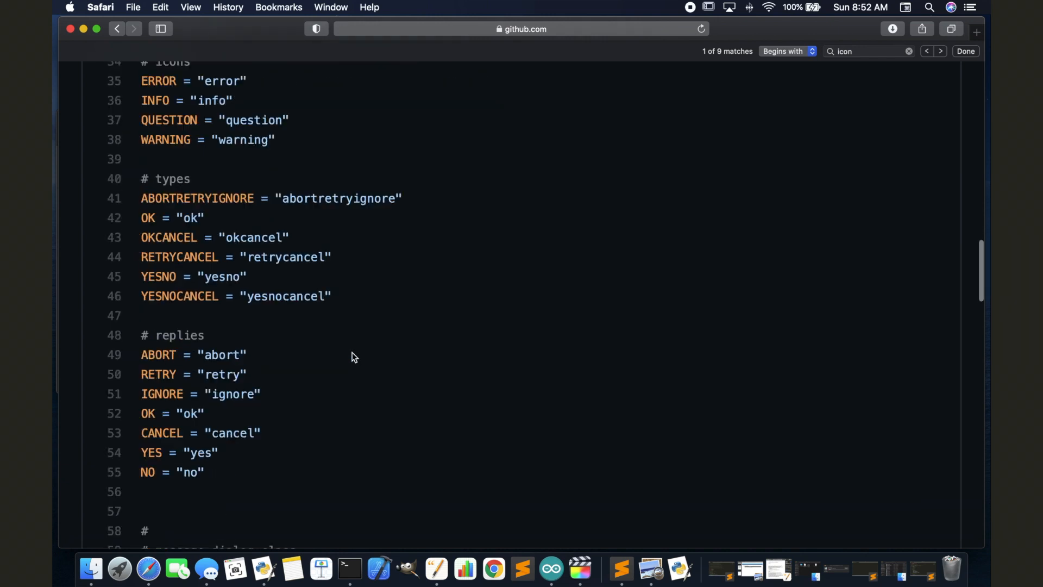
pyautogui.scroll(-3)
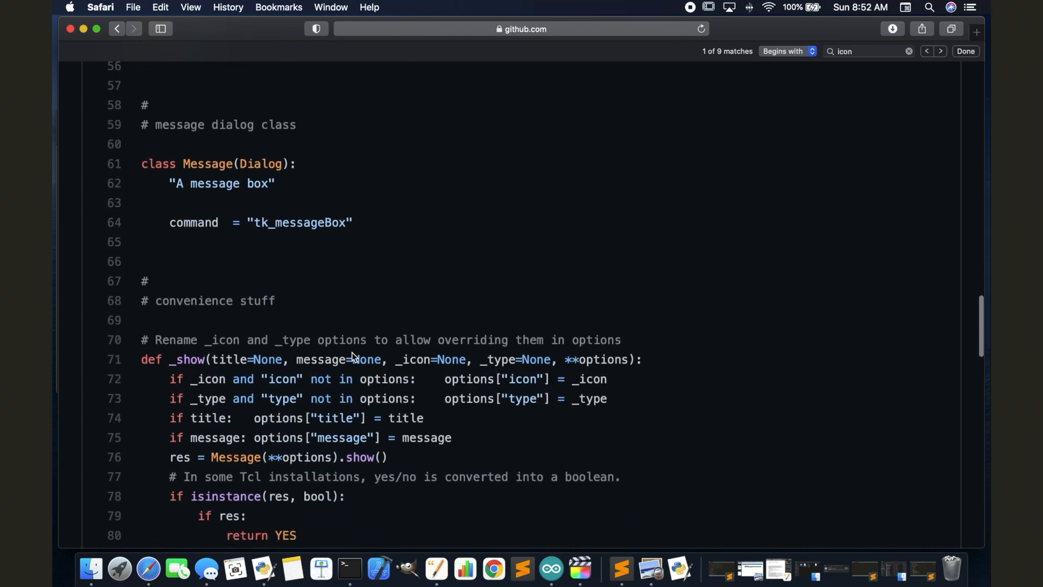
pyautogui.scroll(-3)
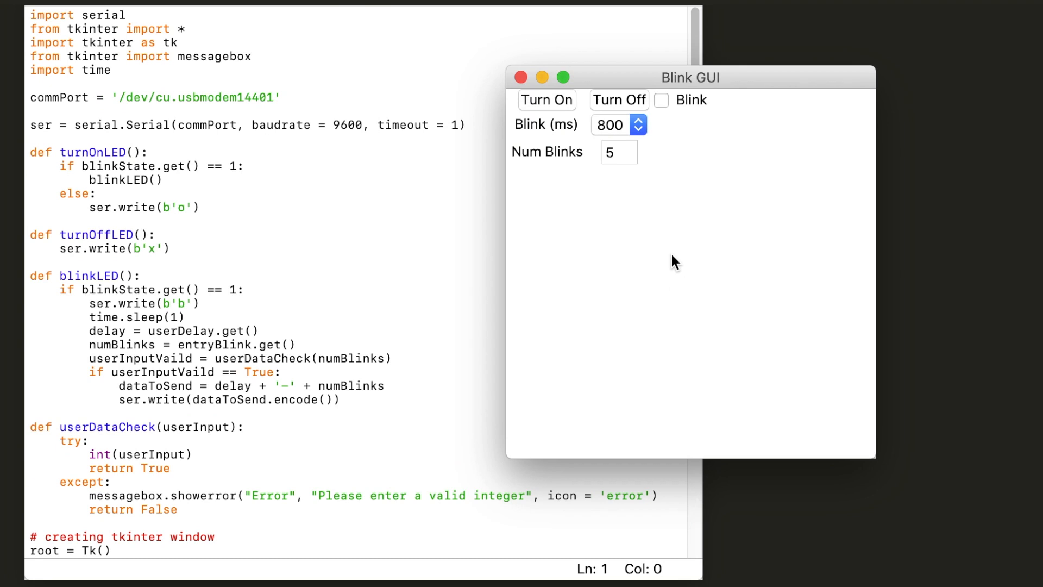
# - Replace the Num Blinks value 5 with the text wer
pyautogui.click(624, 153)
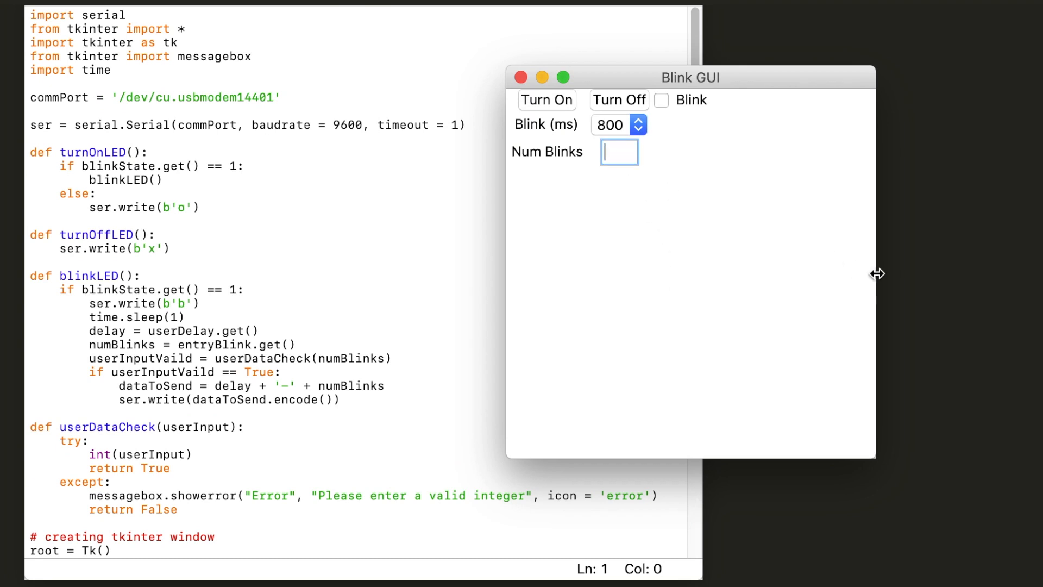
pyautogui.write('wer')
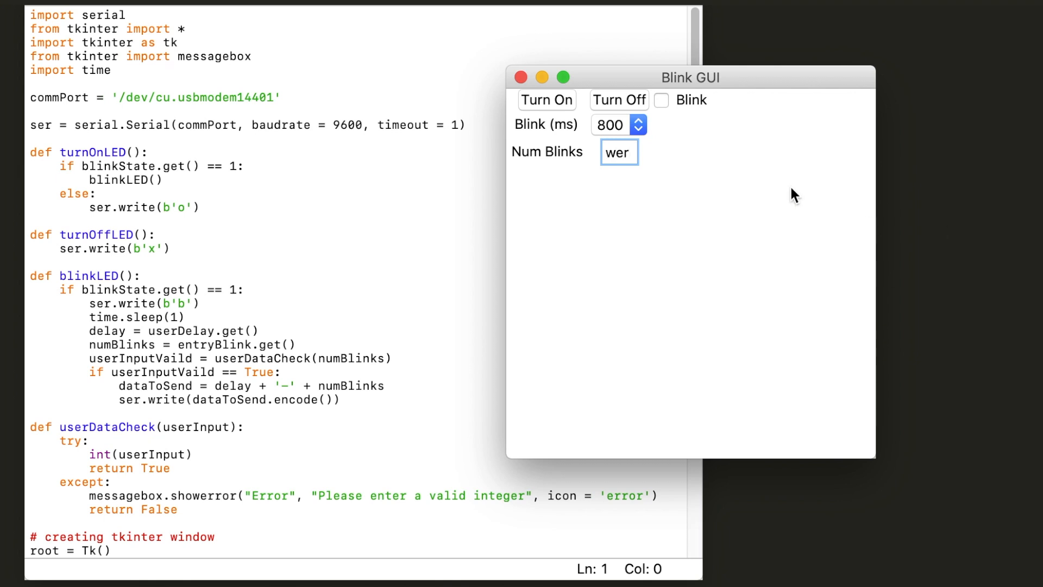